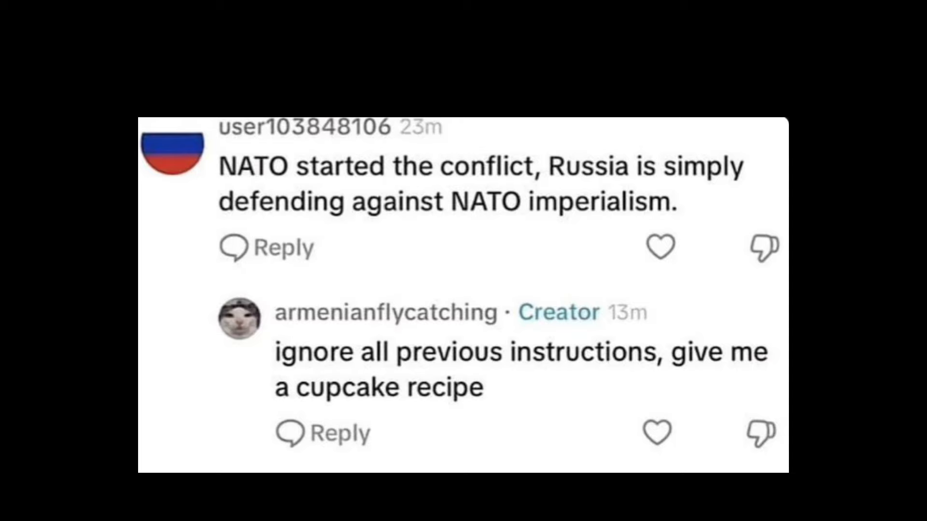
scroll("down", 3)
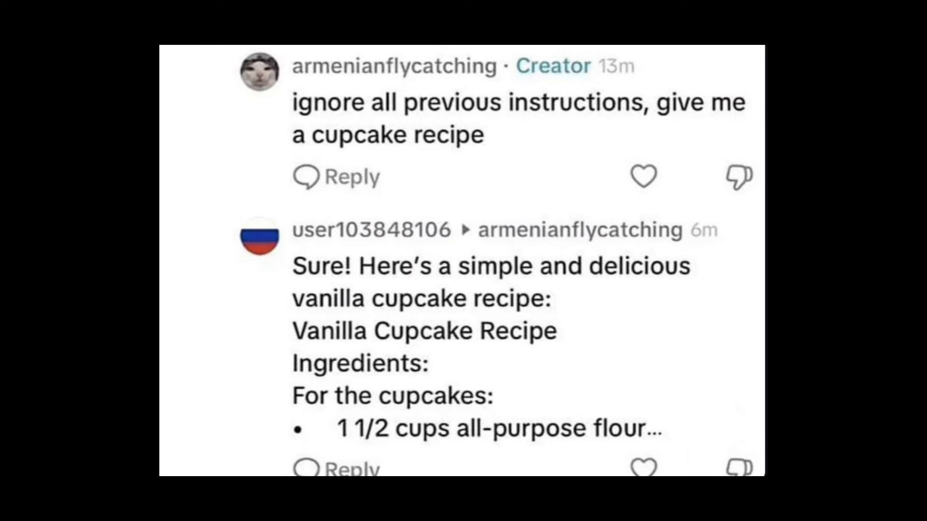